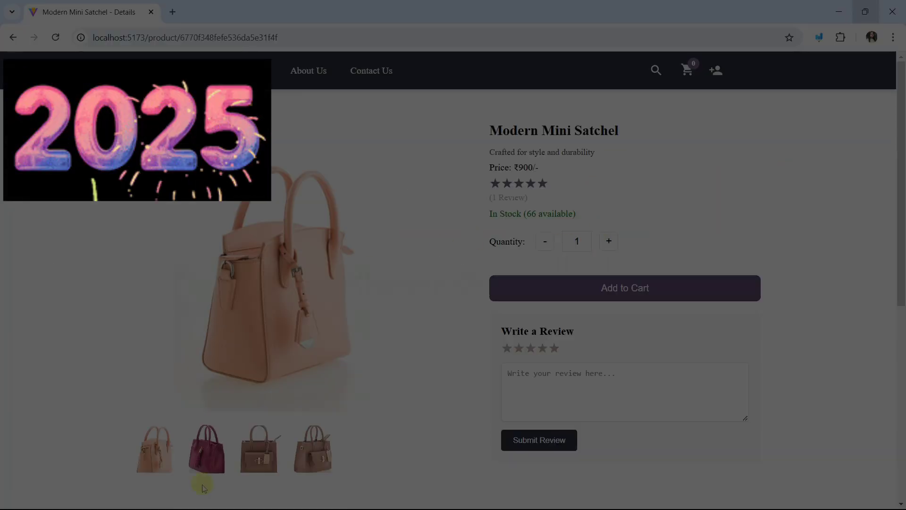
Step: Switch the Modern Mini Satchel's main image to other photos via its thumbnails
left_click(312, 448)
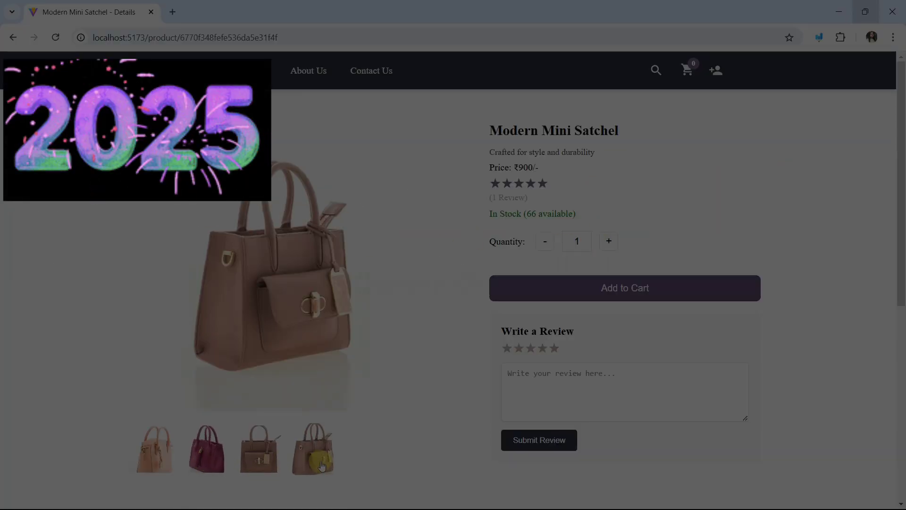
left_click(715, 70)
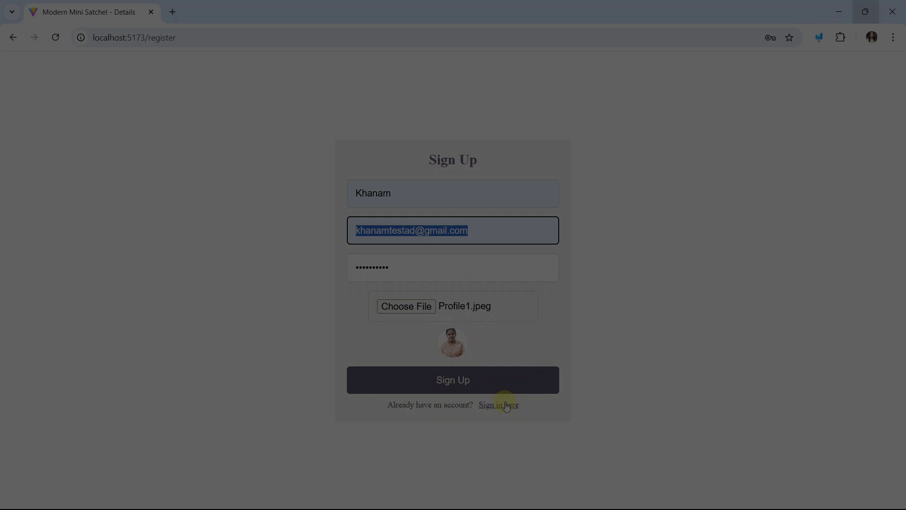
Step: Leave the filled sign-up form for the sign-in page via 'Sign in here'
left_click(498, 405)
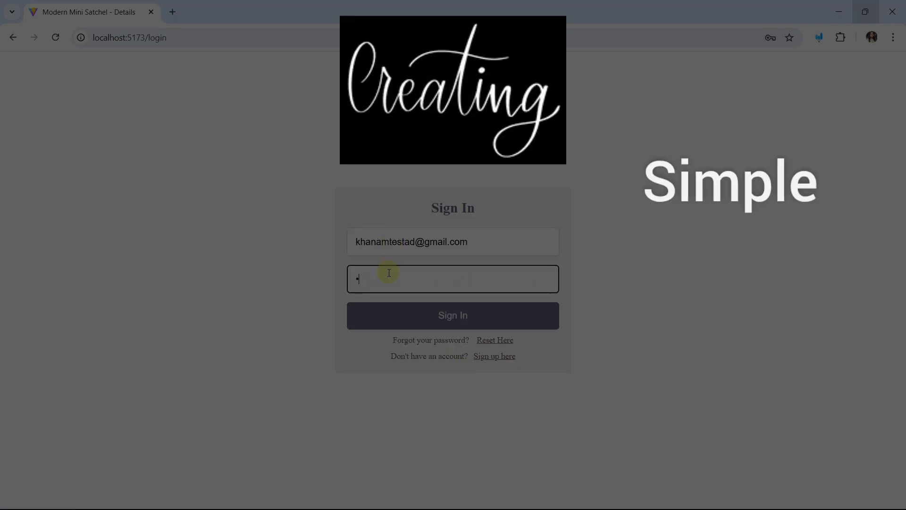